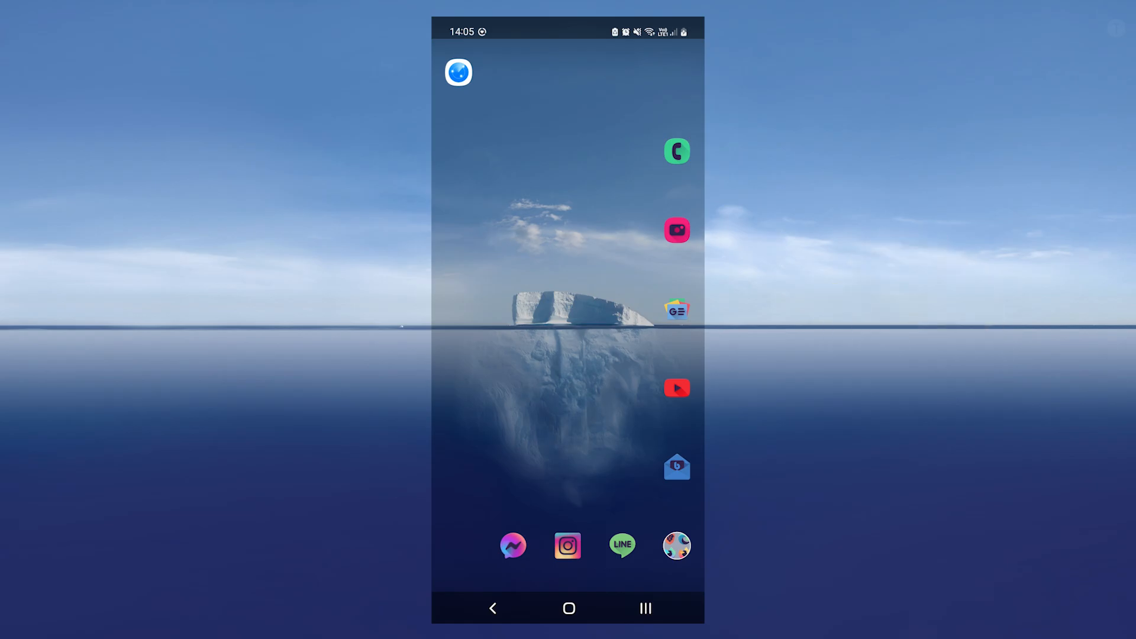
# Launch Tracker Detect from the Android home screen to reach its introduction page.
pyautogui.click(458, 72)
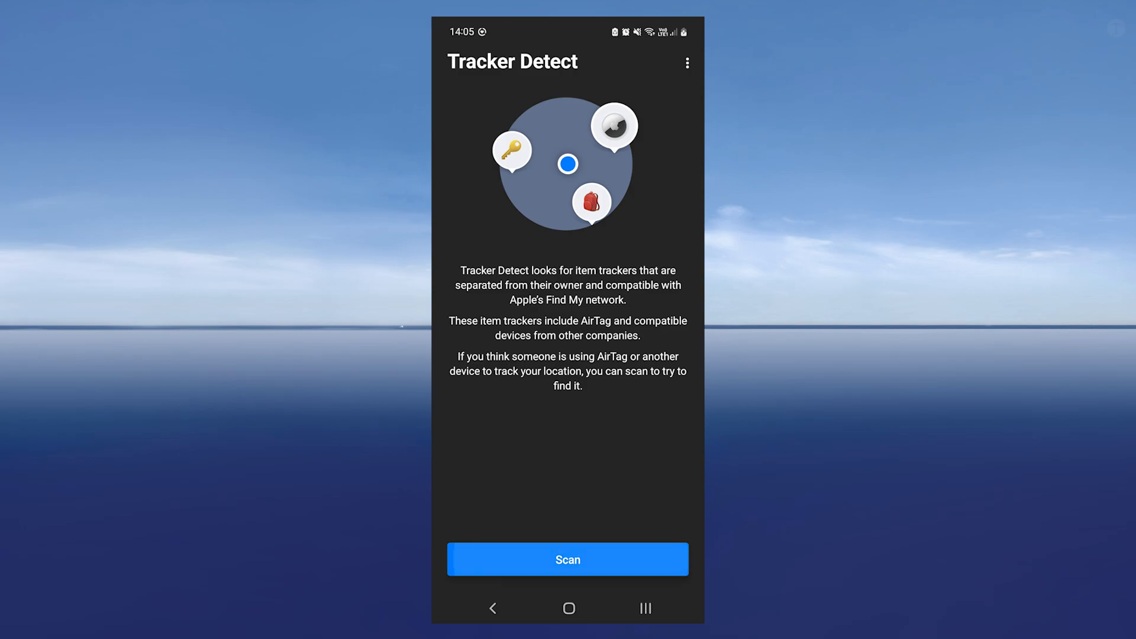
# Scan for nearby trackers and open the Unknown AirTag's details page.
pyautogui.click(567, 559)
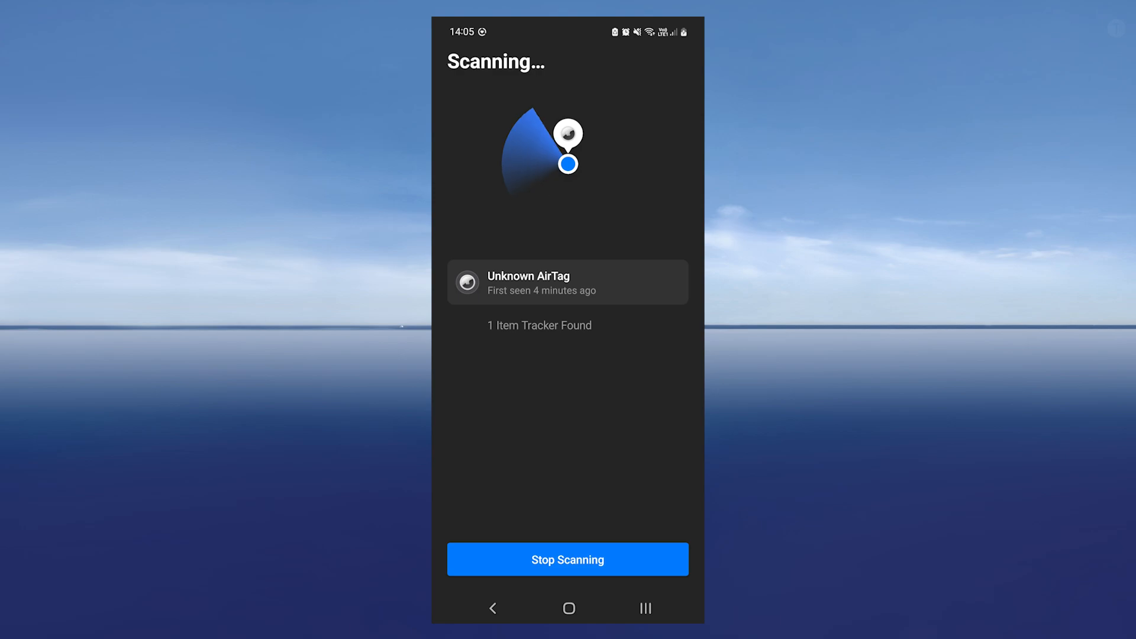
pyautogui.click(567, 281)
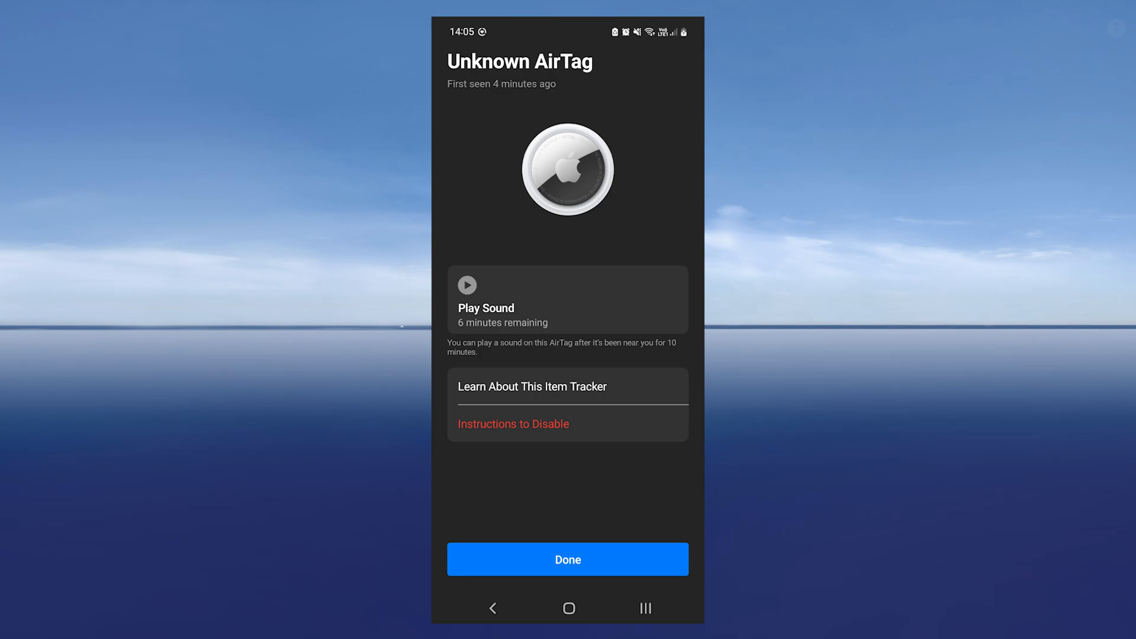
pyautogui.click(567, 299)
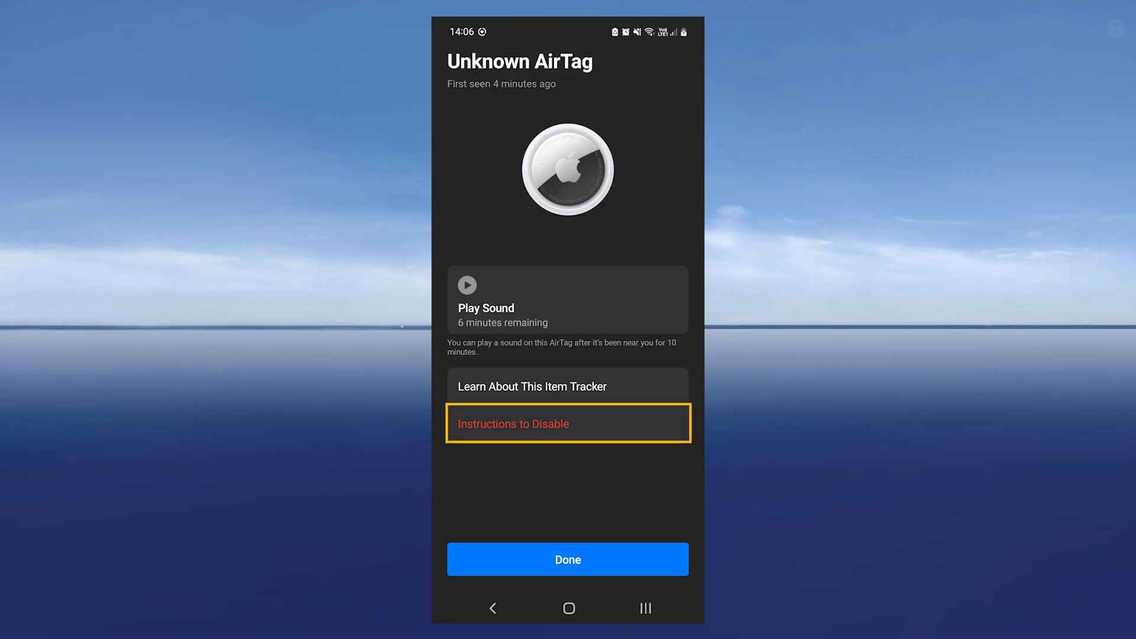
# View the AirTag's disable instructions, then request to learn about this item tracker.
pyautogui.click(569, 424)
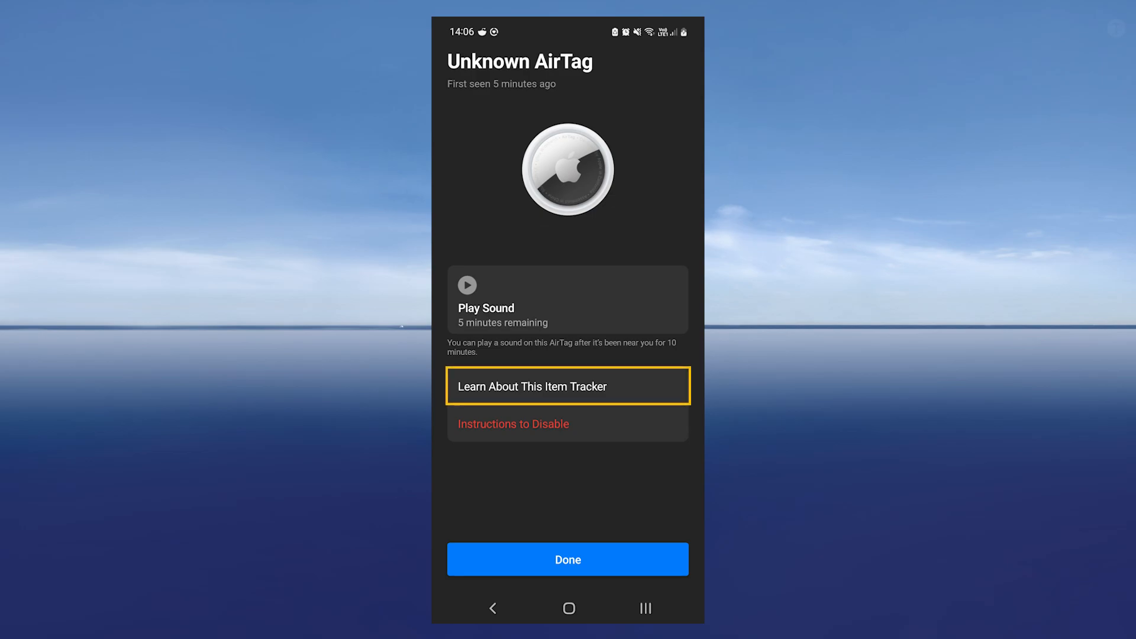
pyautogui.click(568, 387)
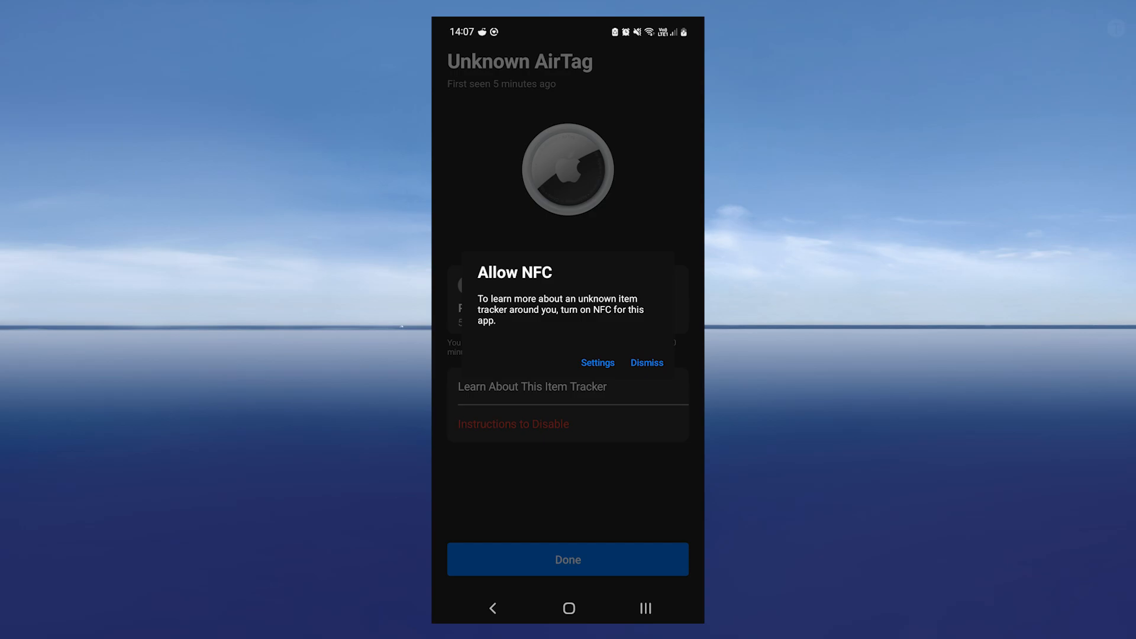
# Dismiss the Allow NFC prompt and start a new tracker scan with Scan Again.
pyautogui.click(647, 363)
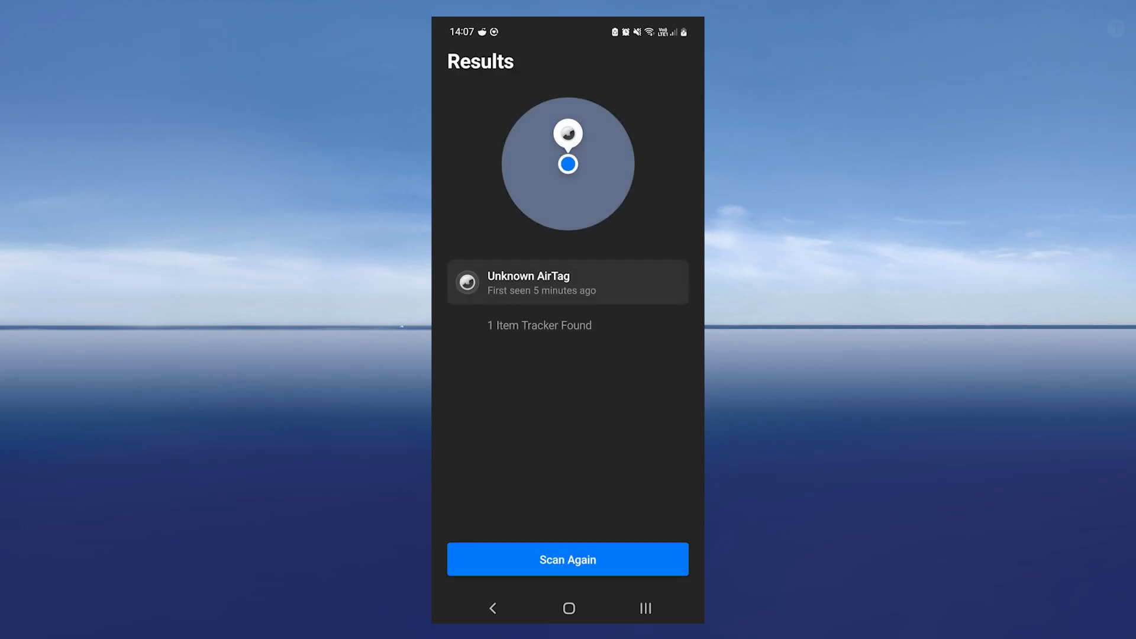
pyautogui.click(567, 560)
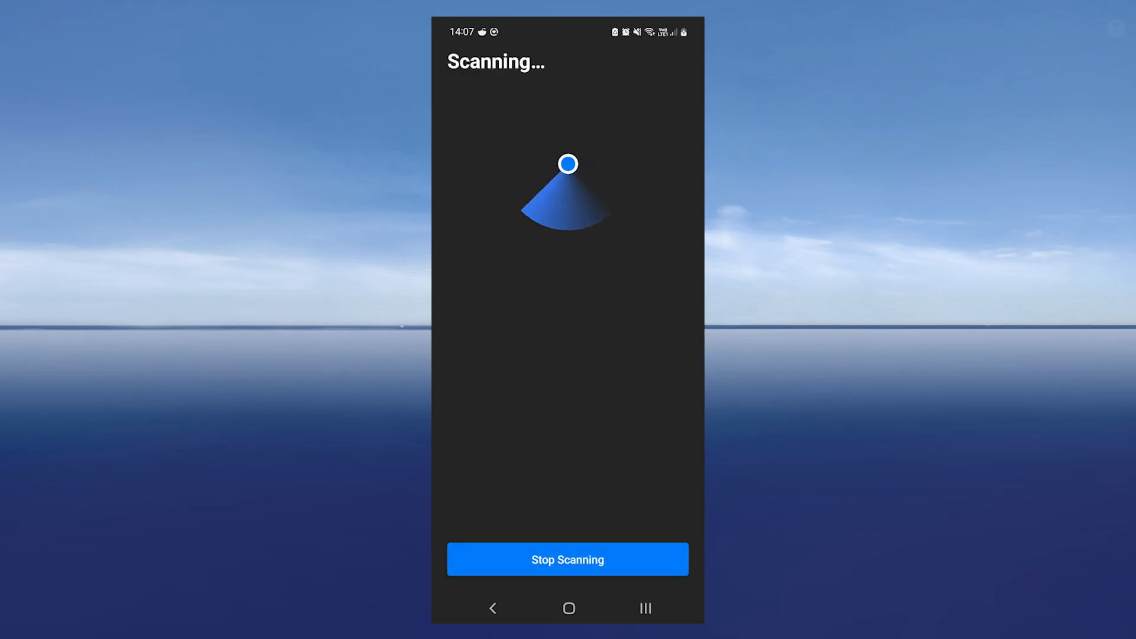